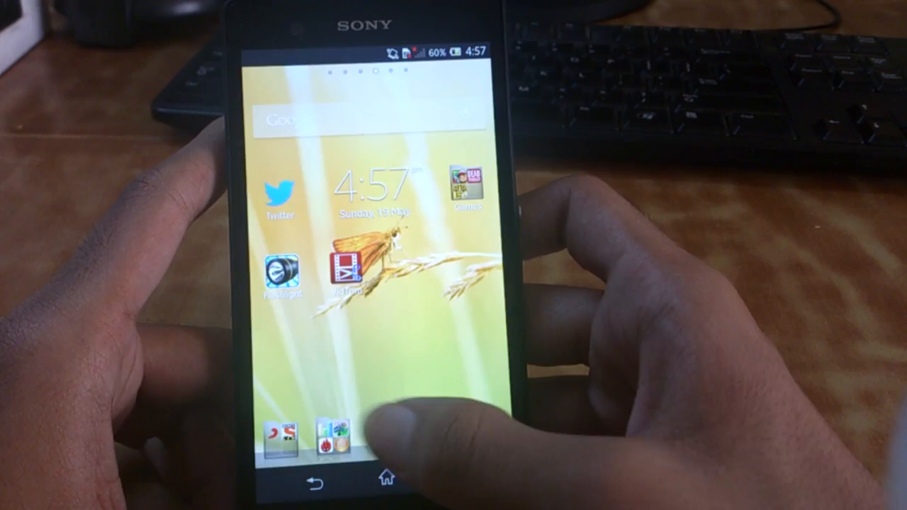
Launch the Camera app from the home screen
left_click(347, 437)
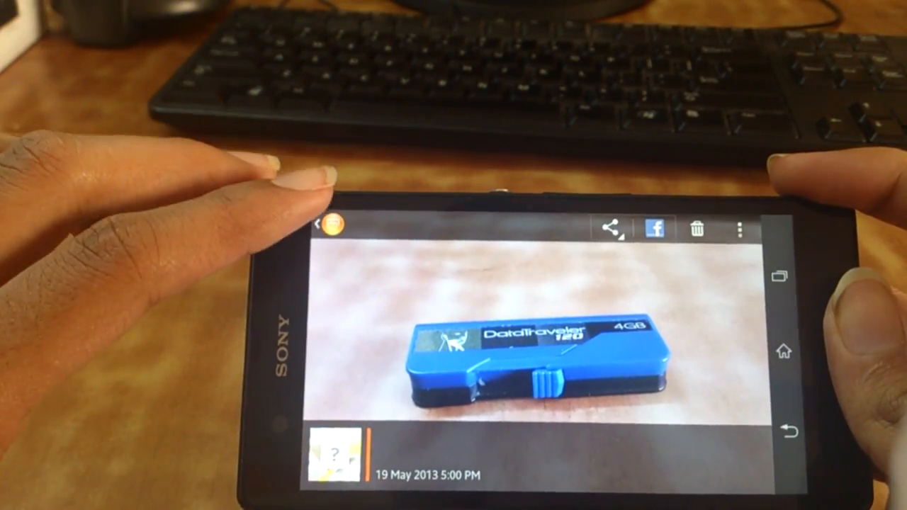
Return to the live viewfinder and switch from automatic to manual shooting mode
left_click(323, 225)
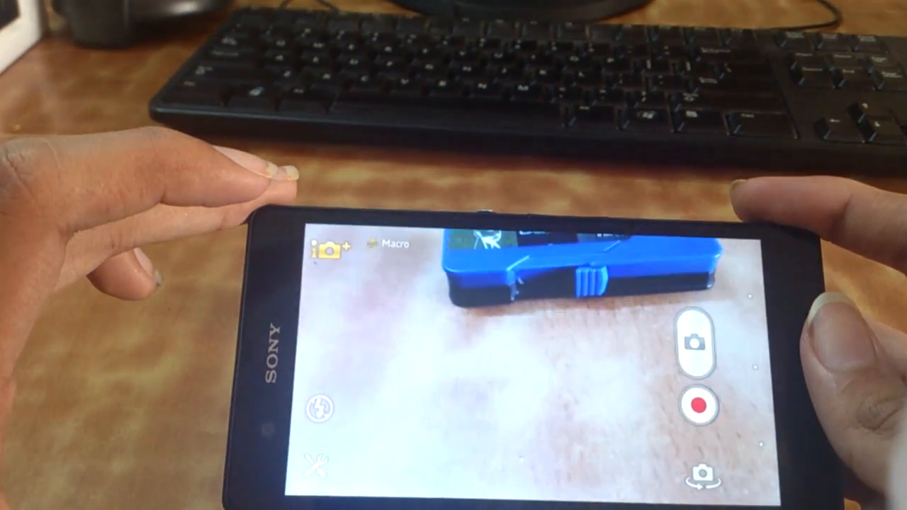
left_click(329, 253)
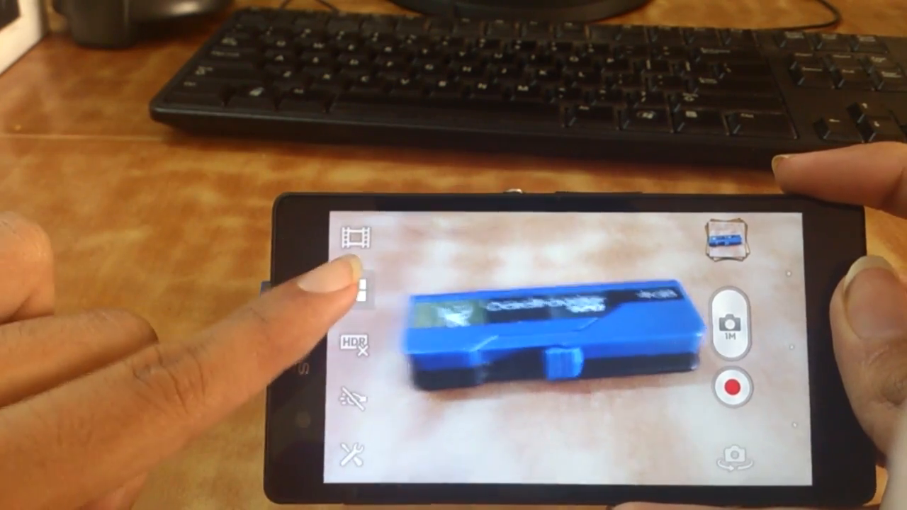
Leave the scene preset set to Off and the photo light set to Off
left_click(357, 289)
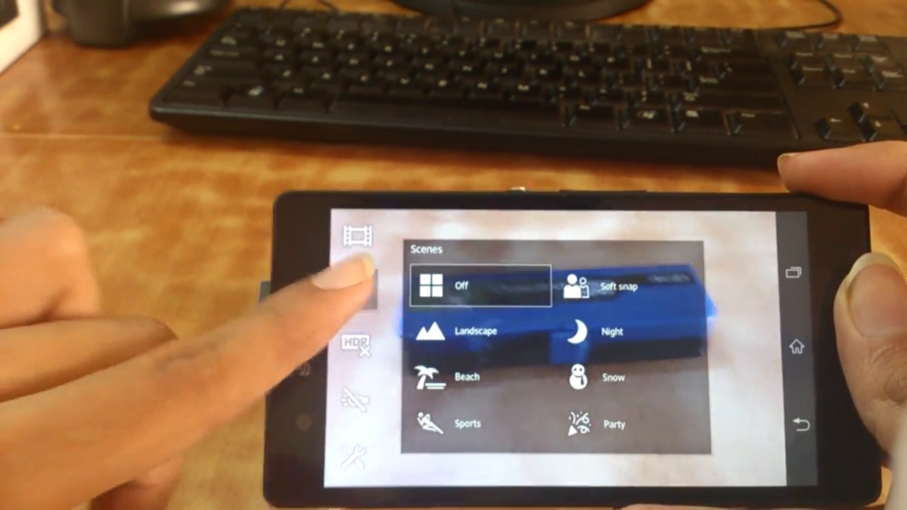
left_click(355, 347)
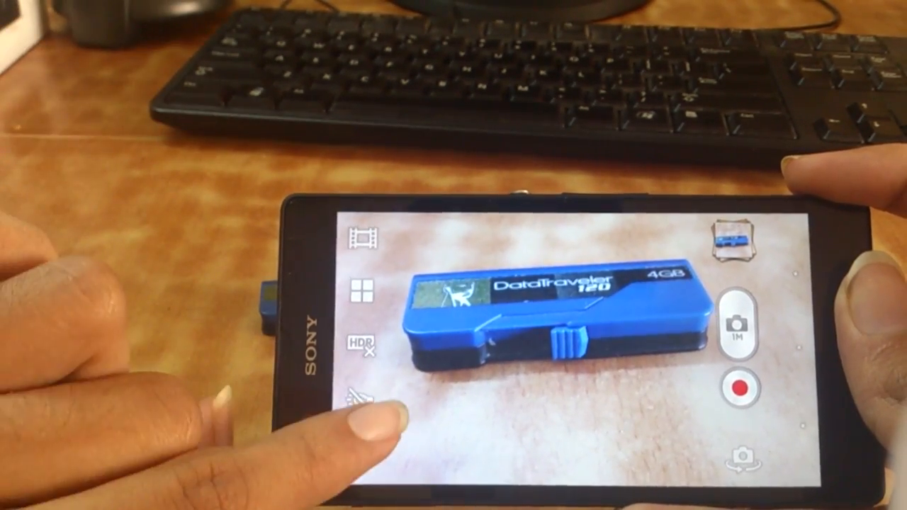
left_click(362, 394)
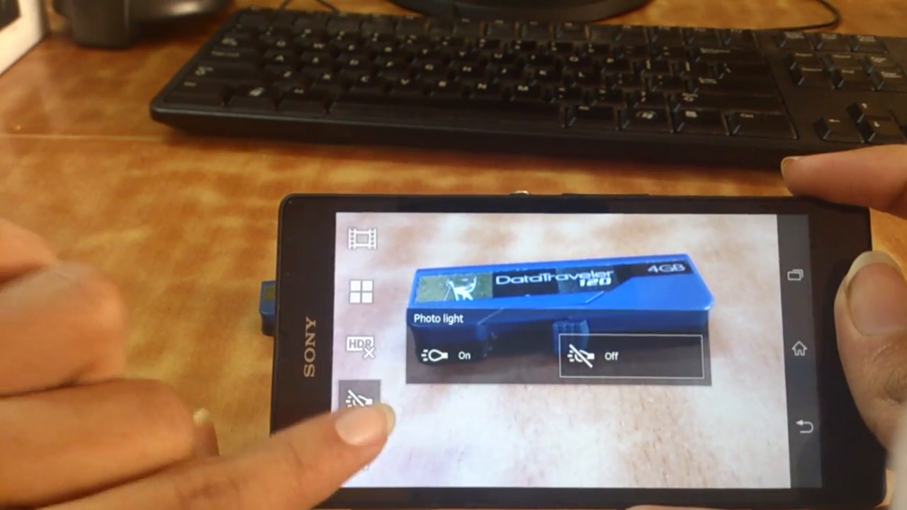
left_click(360, 394)
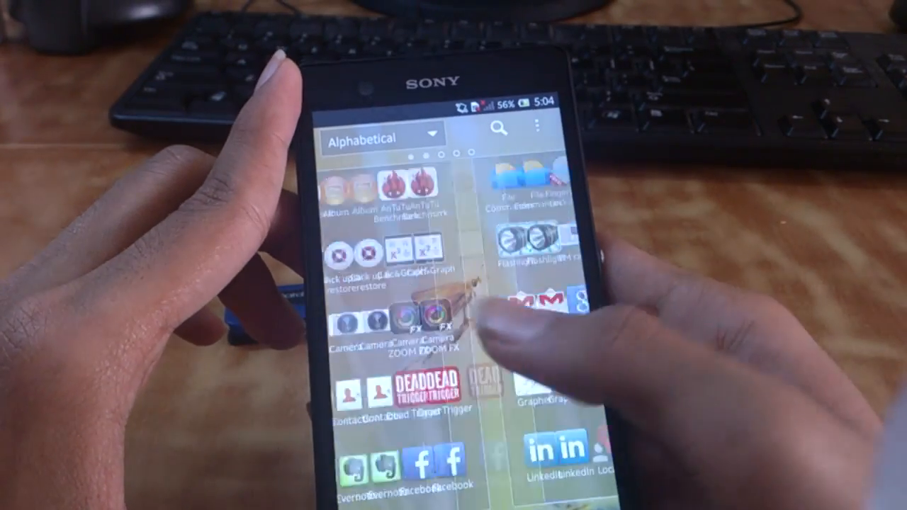
Swipe to the next alphabetical page of the app drawer
scroll("left", 3)
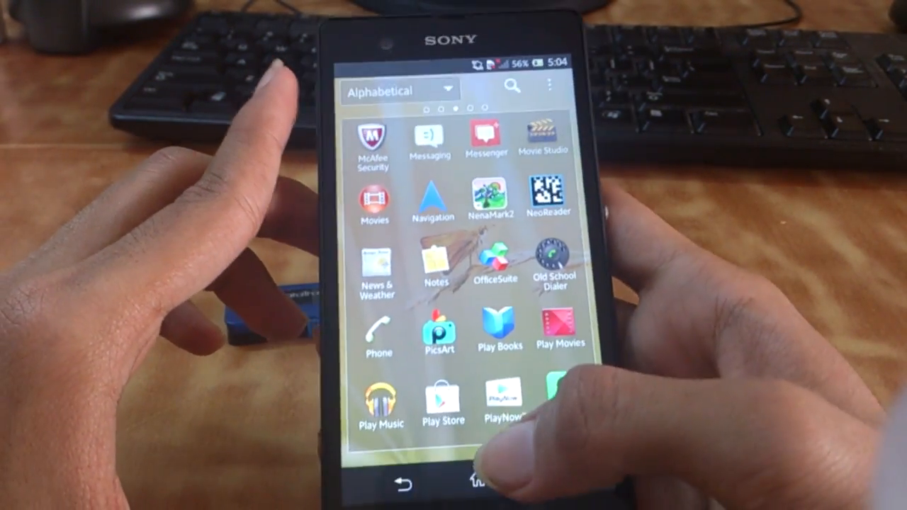